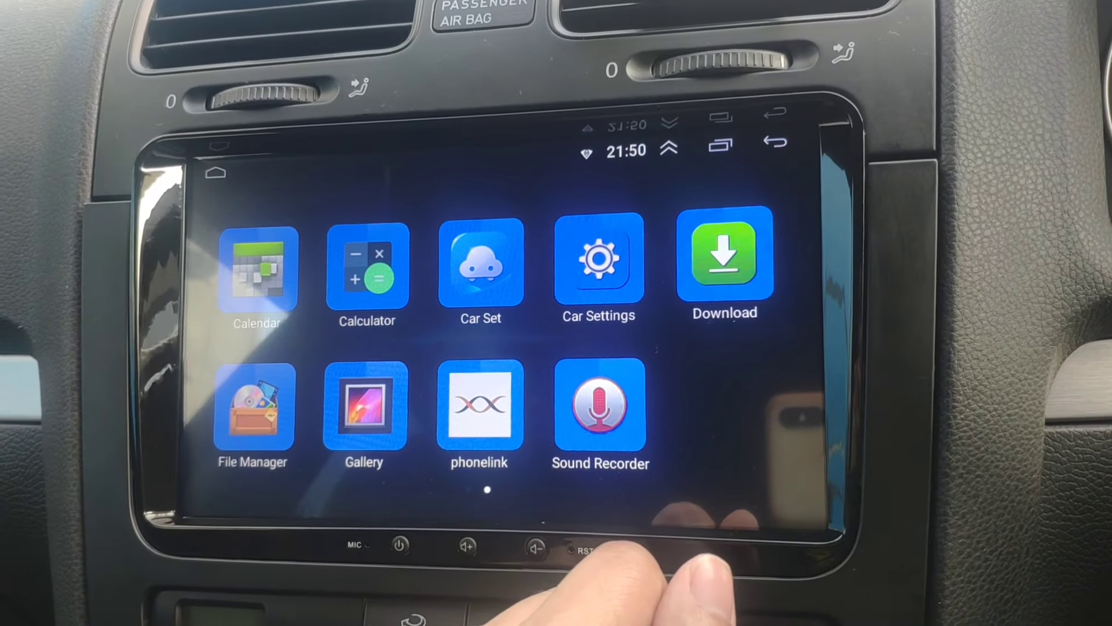
Open Car Settings, go to the full Android settings and open the System page.
click(598, 266)
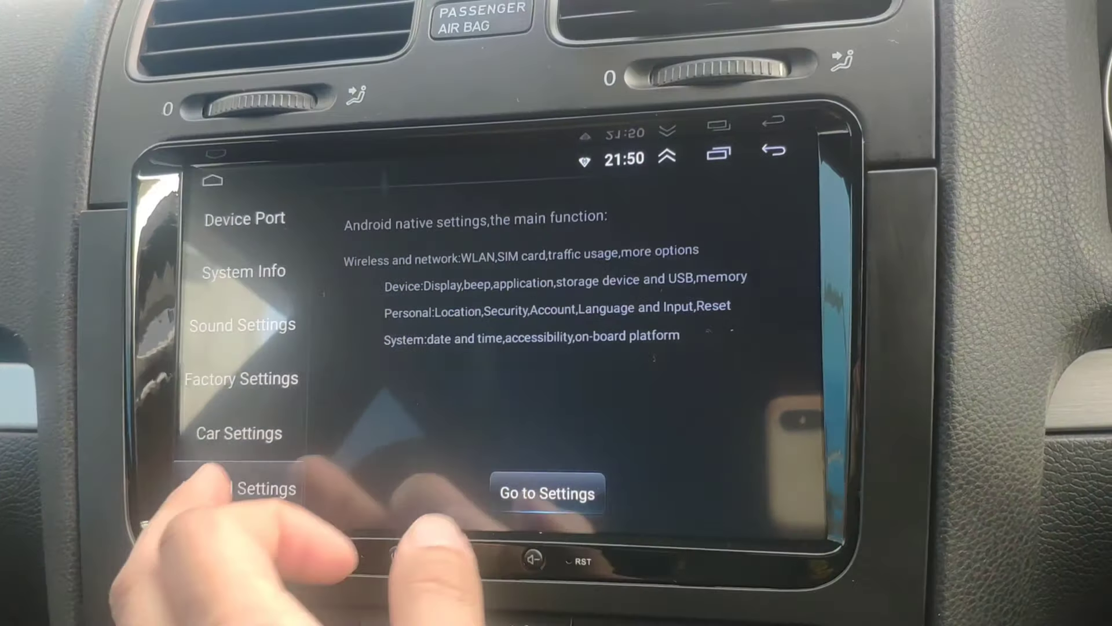
click(547, 493)
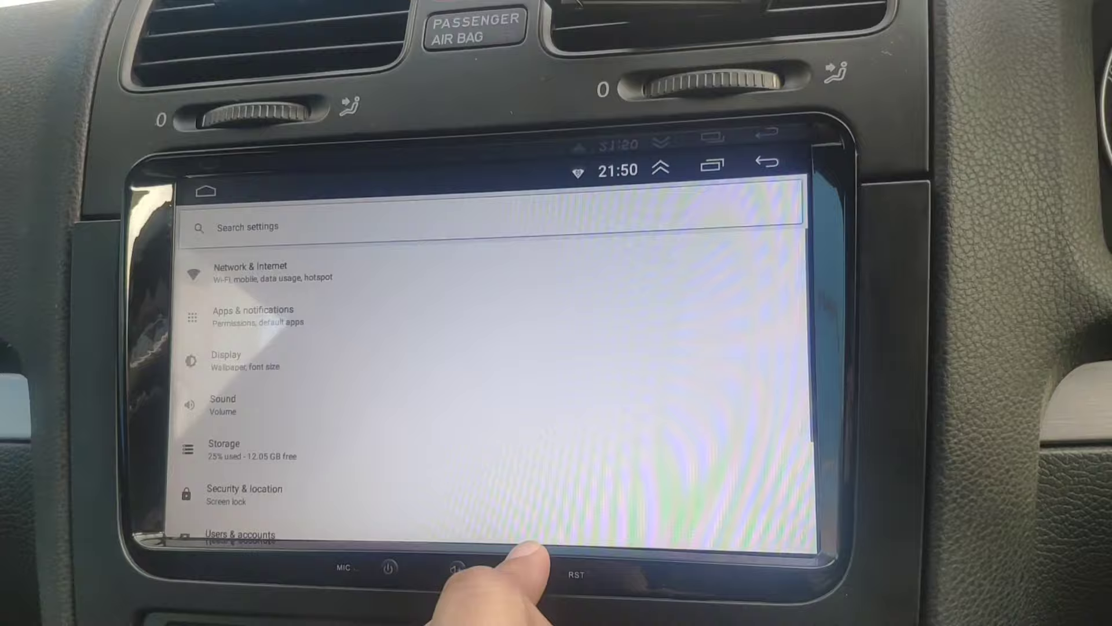
scroll(down, 3)
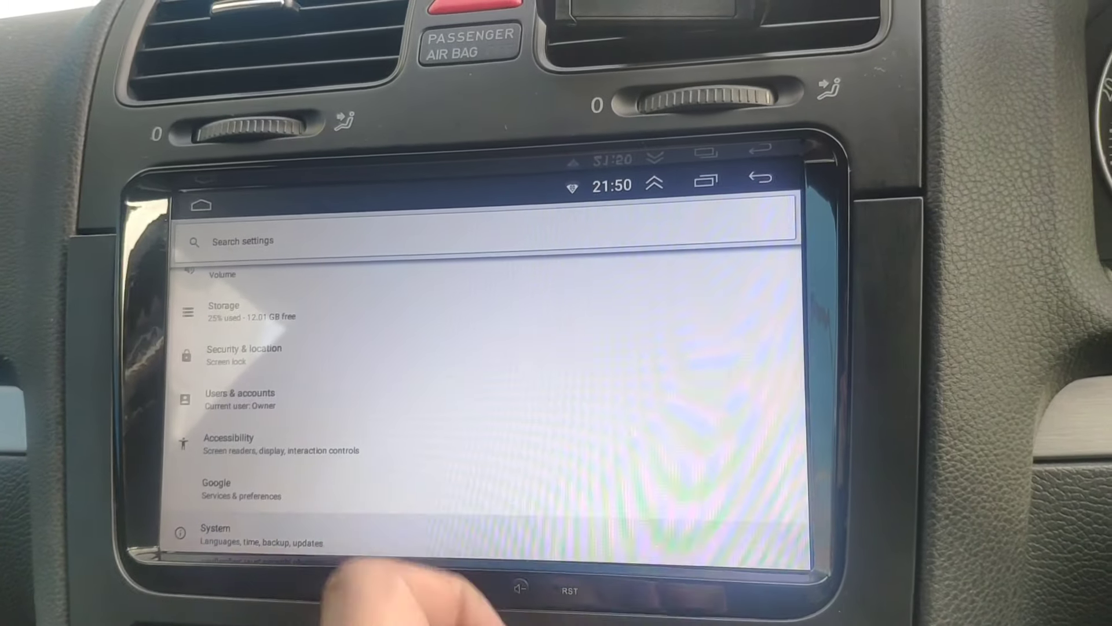
click(215, 535)
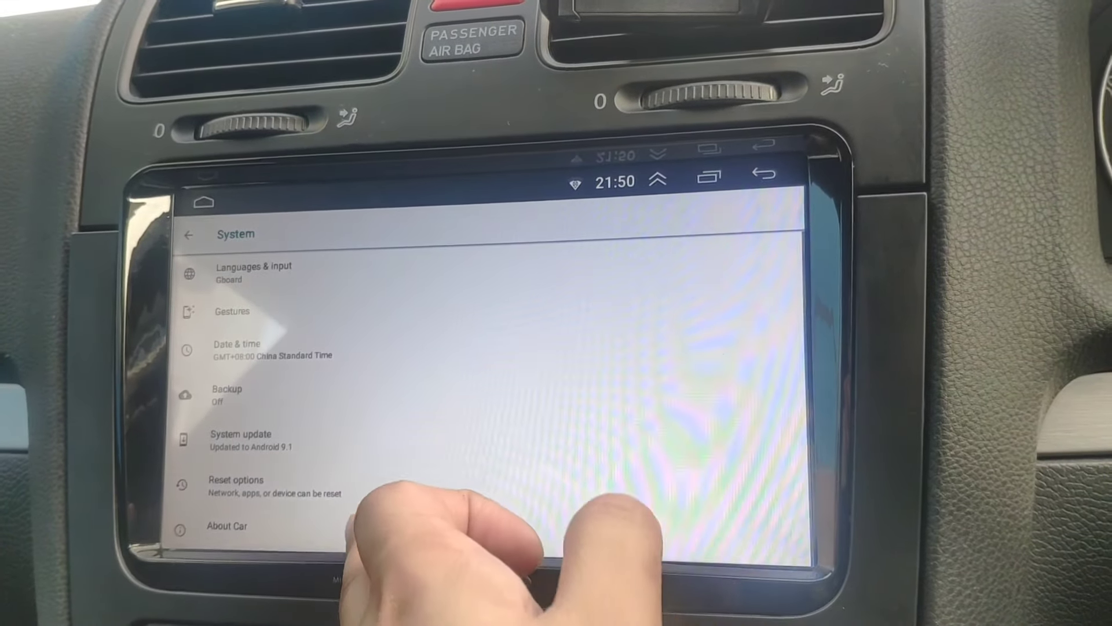
Tap Build number in About Car until 'You are now a developer!', then return to System.
click(227, 525)
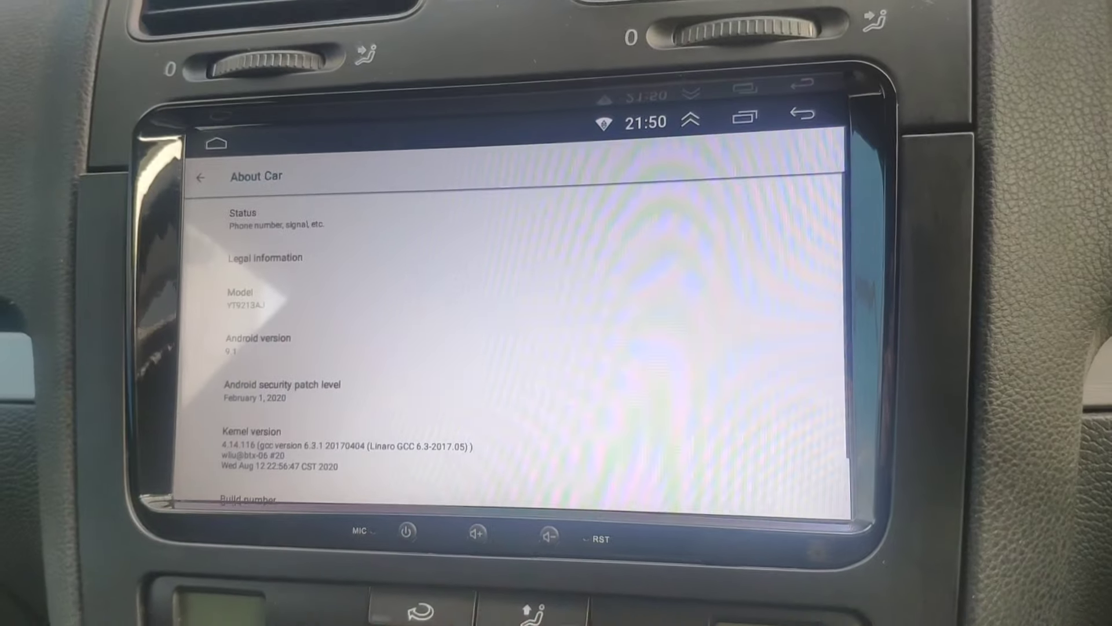
scroll(down, 3)
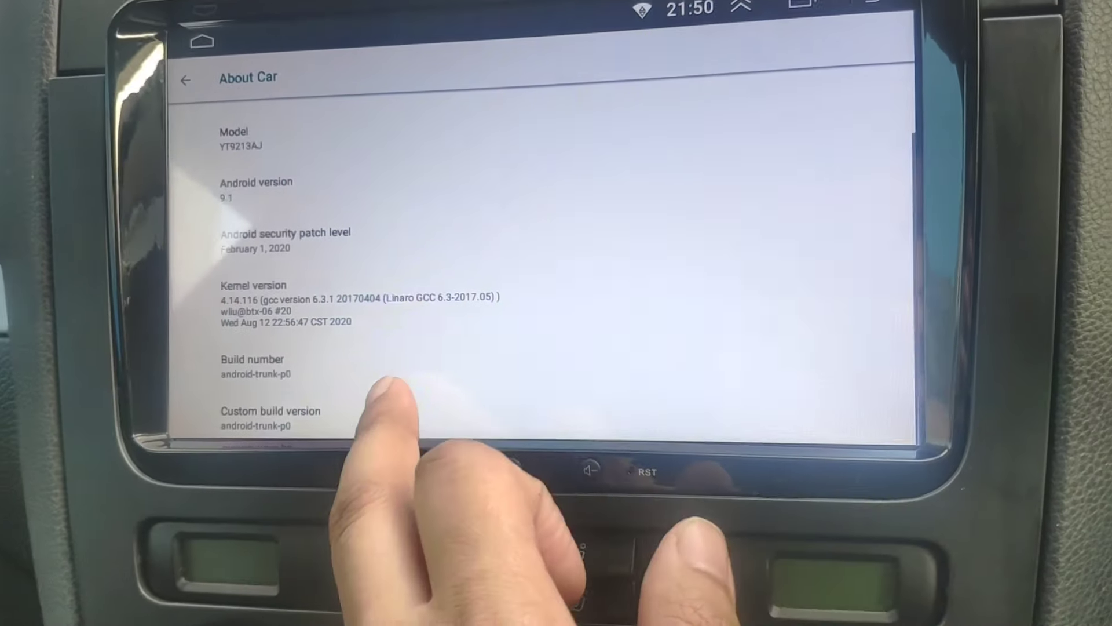
click(252, 375)
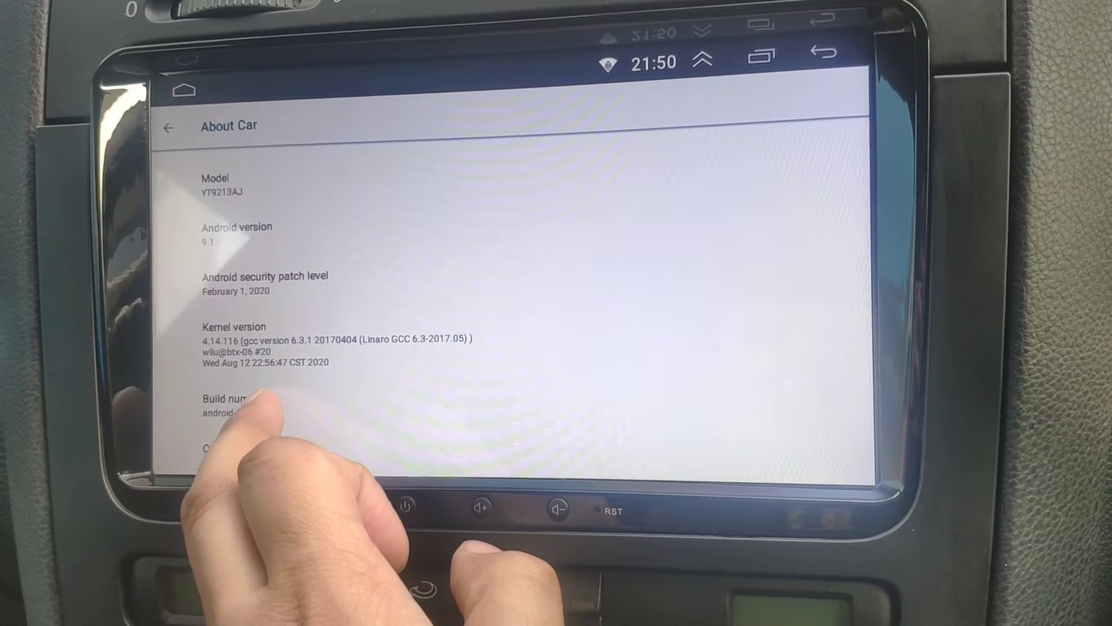
click(227, 404)
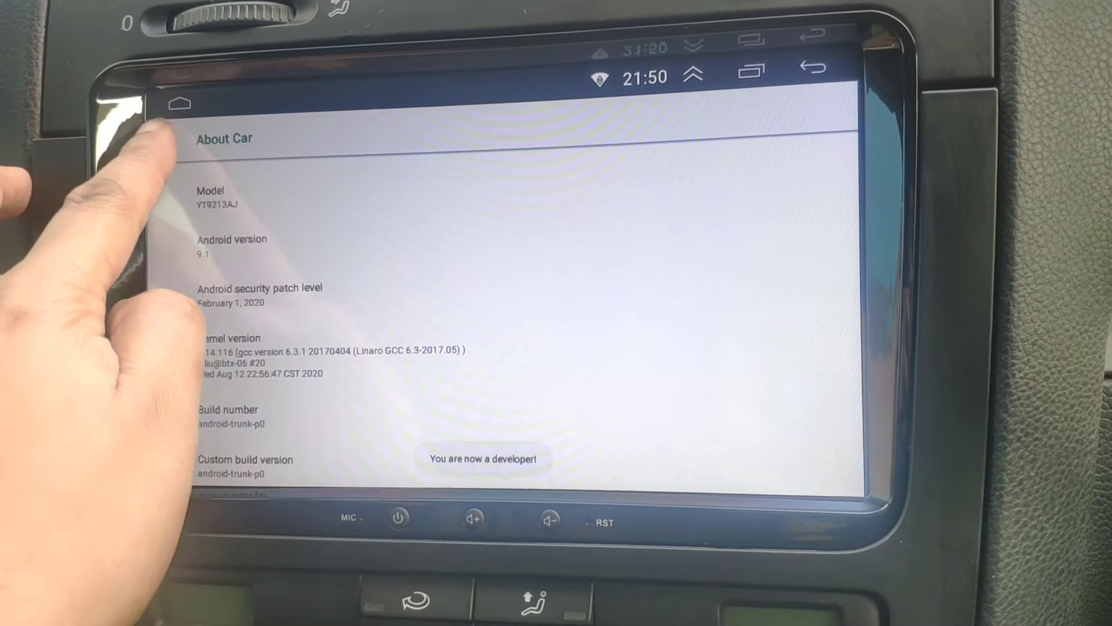
click(180, 104)
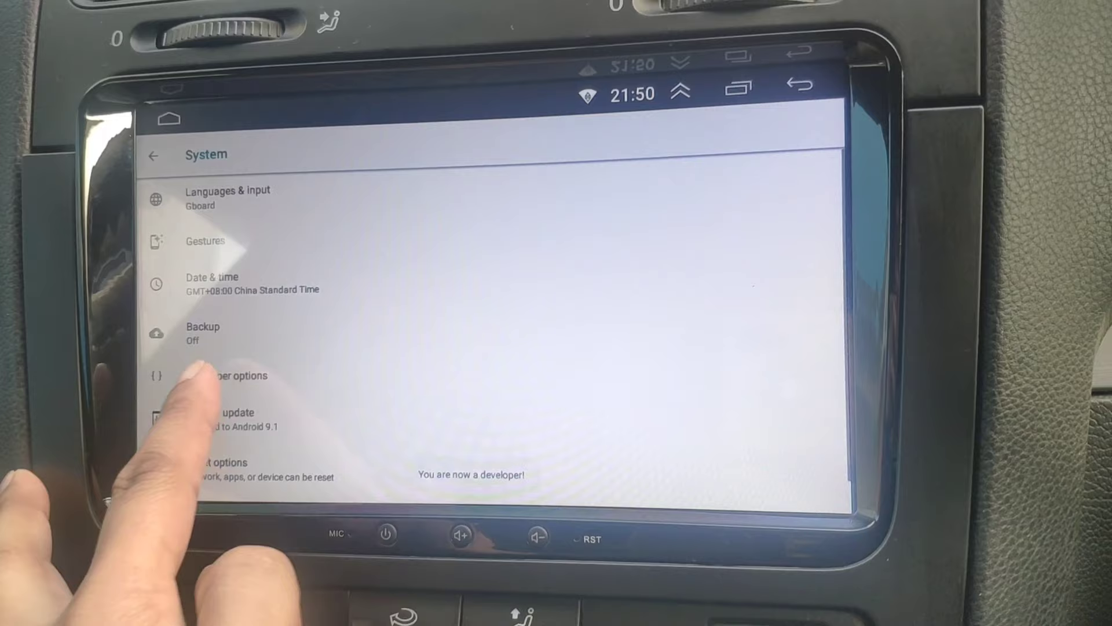
Open Developer options and scroll down to the animation scale settings.
click(227, 375)
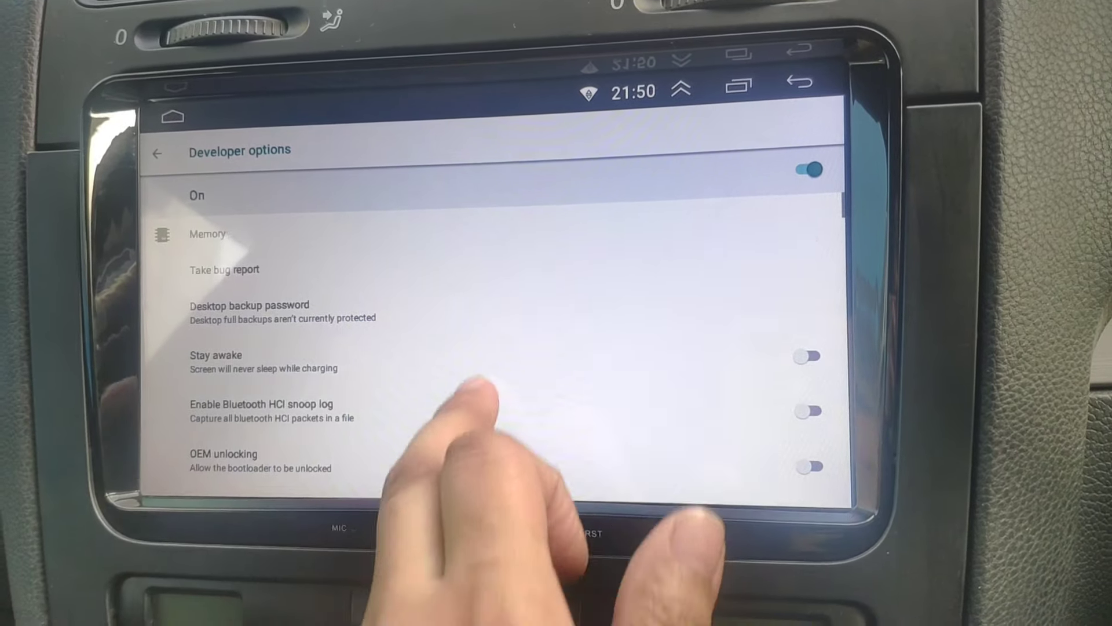
scroll(down, 3)
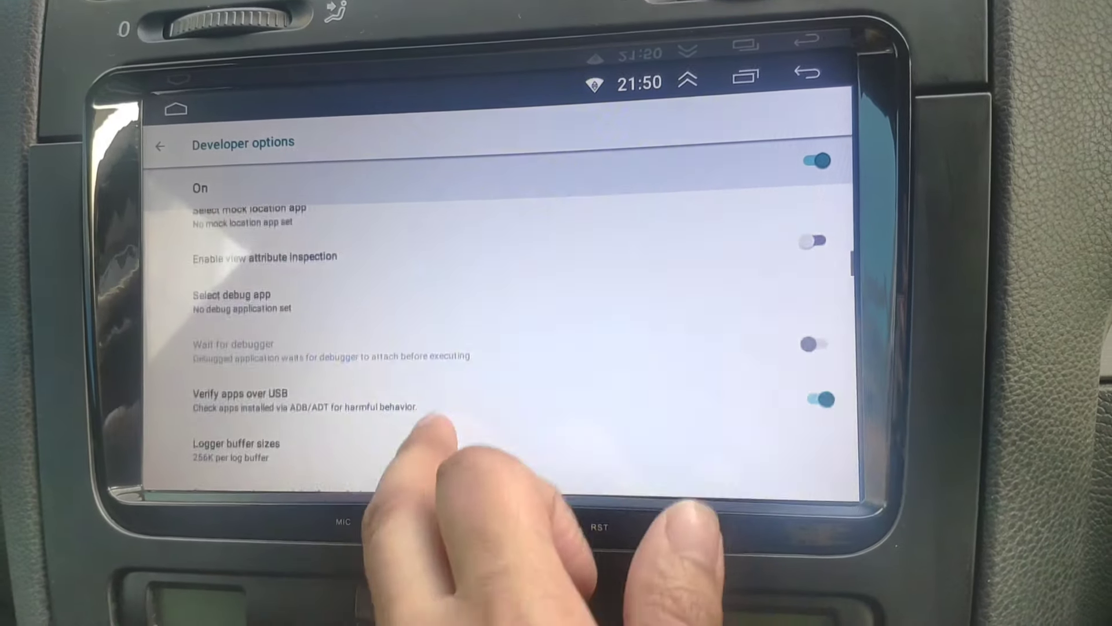
scroll(down, 3)
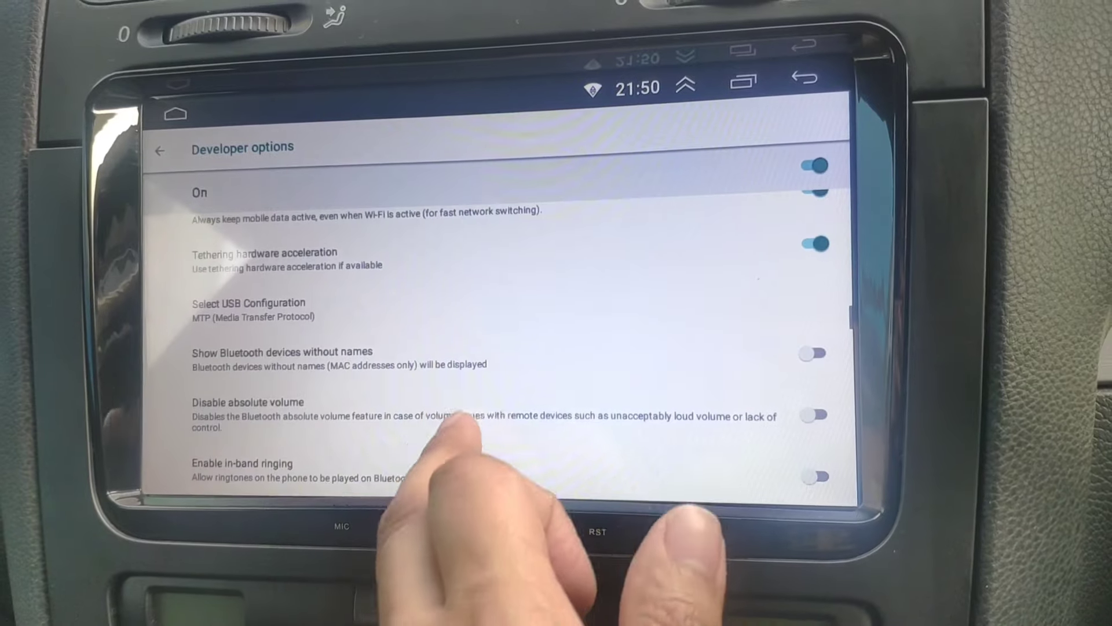
scroll(down, 3)
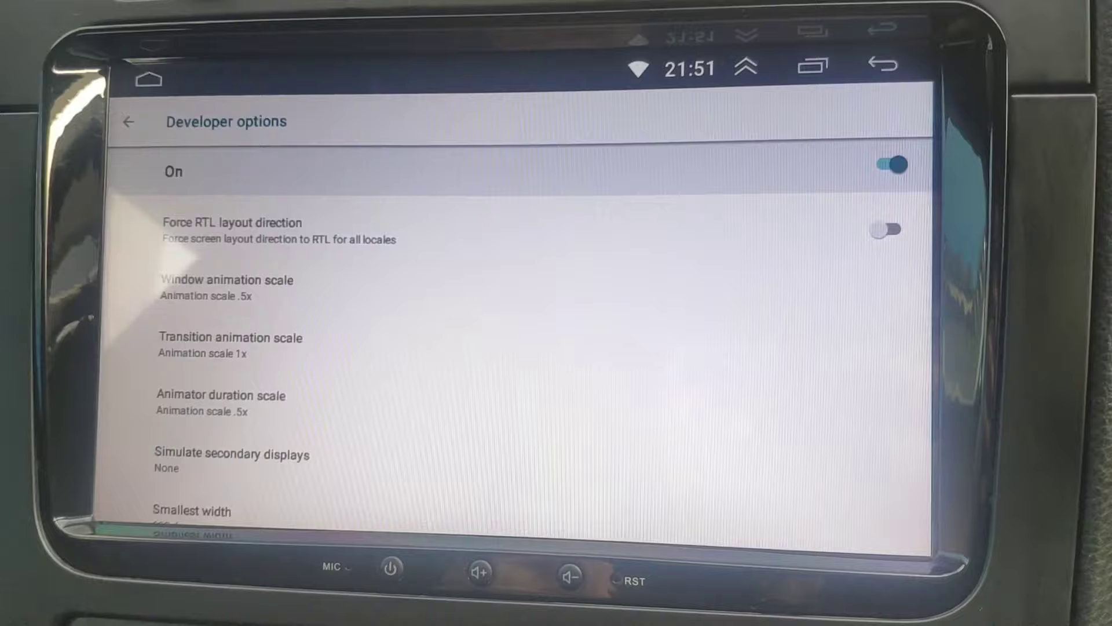
Return to System, reopen Developer options and scroll down toward the animation scales.
click(227, 279)
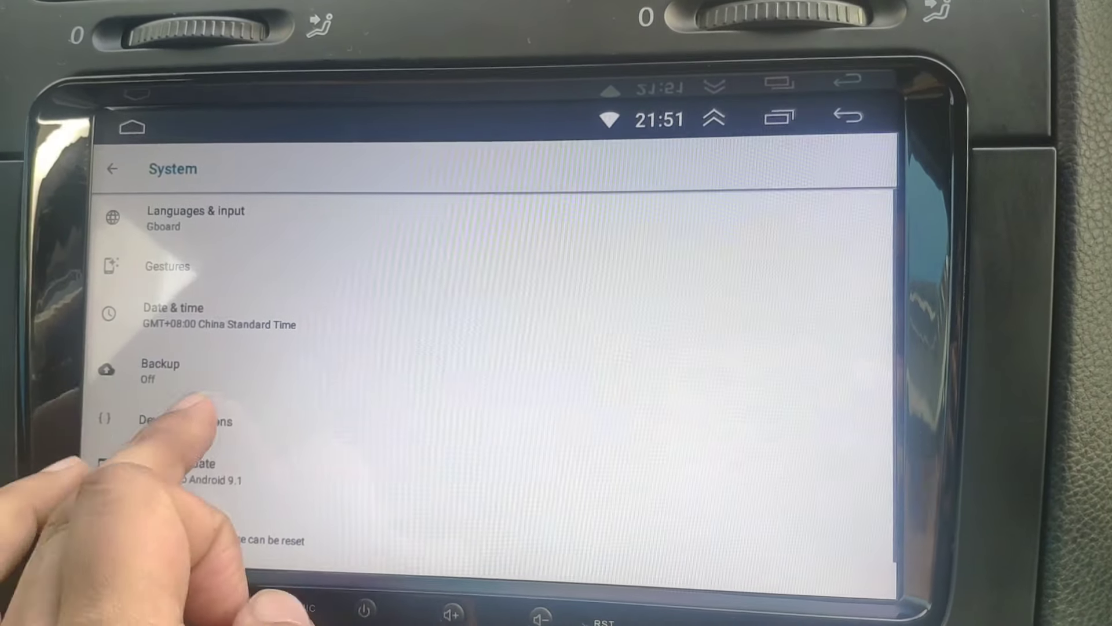
click(192, 420)
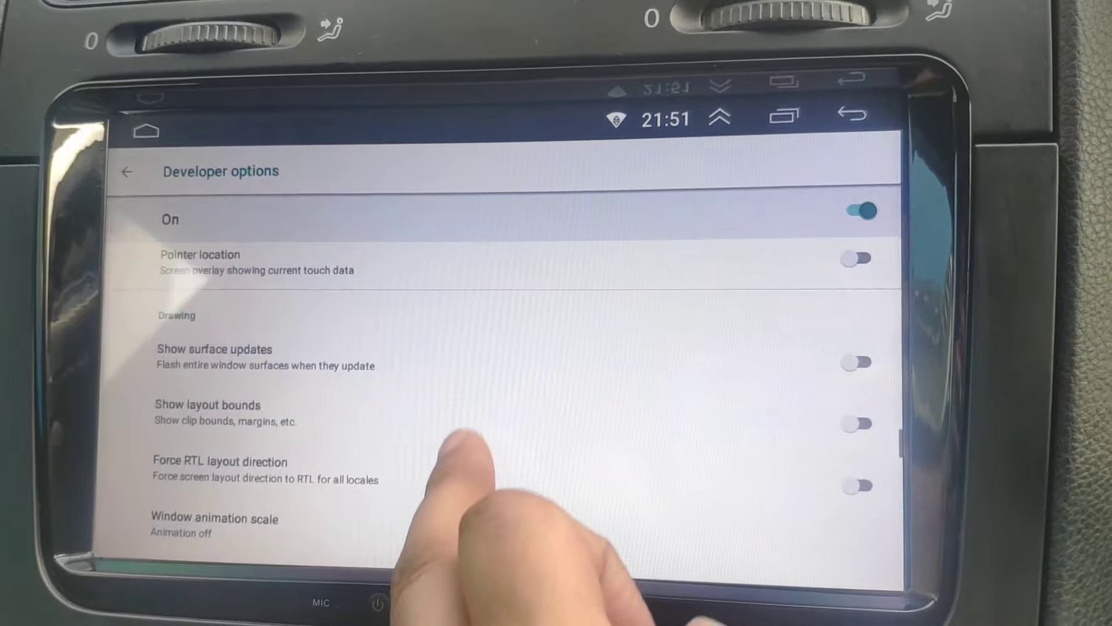
scroll(down, 3)
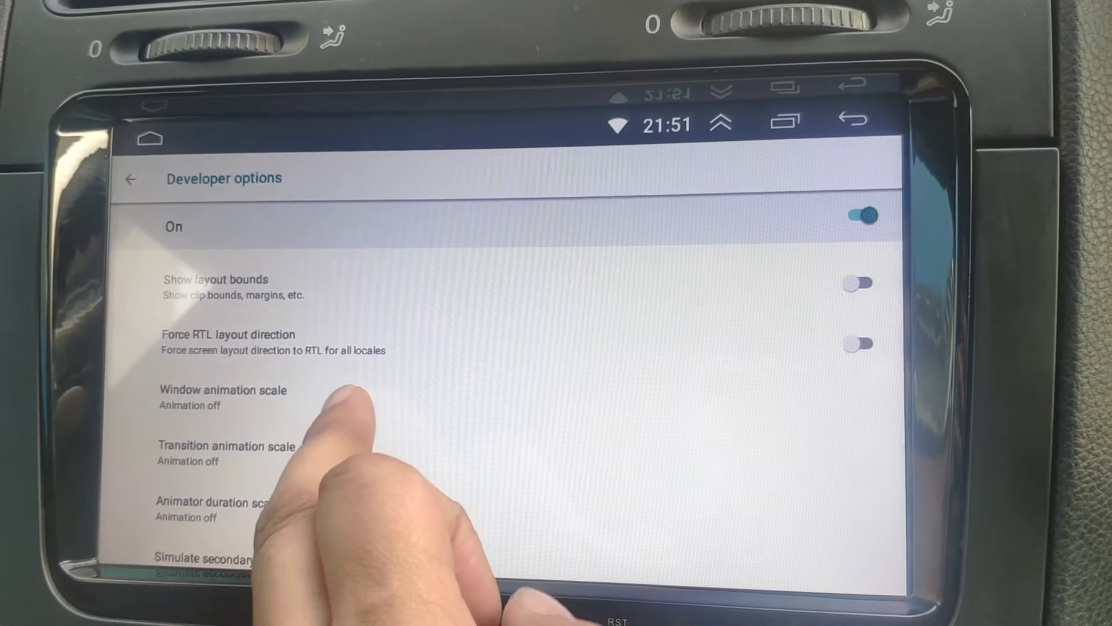
Set window, transition and animator duration scales to 5x, then reopen Developer options.
click(222, 390)
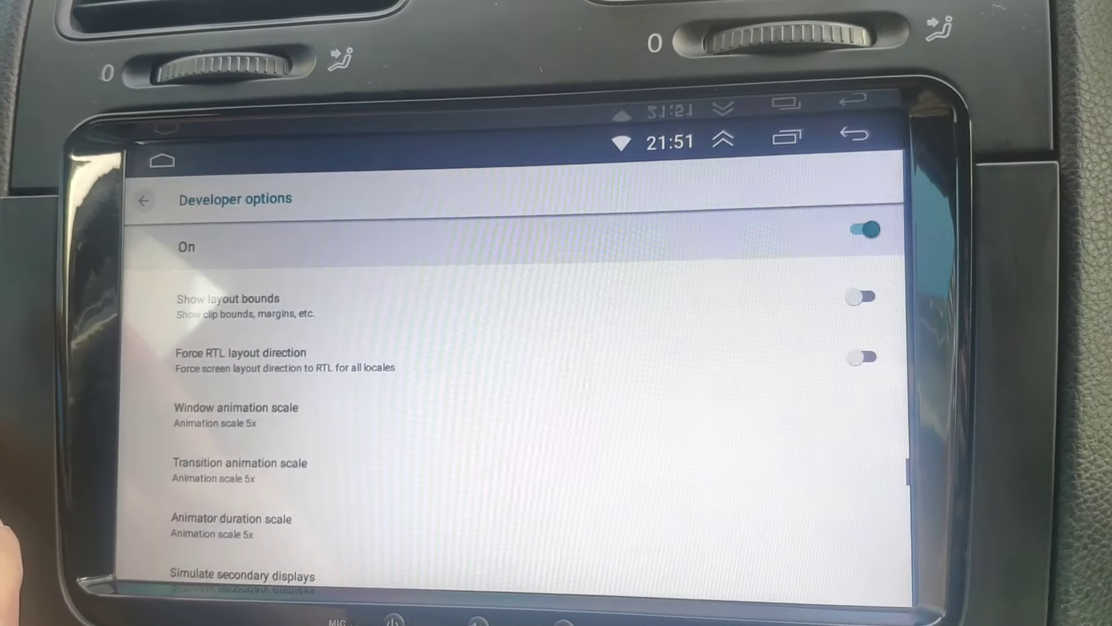
click(145, 200)
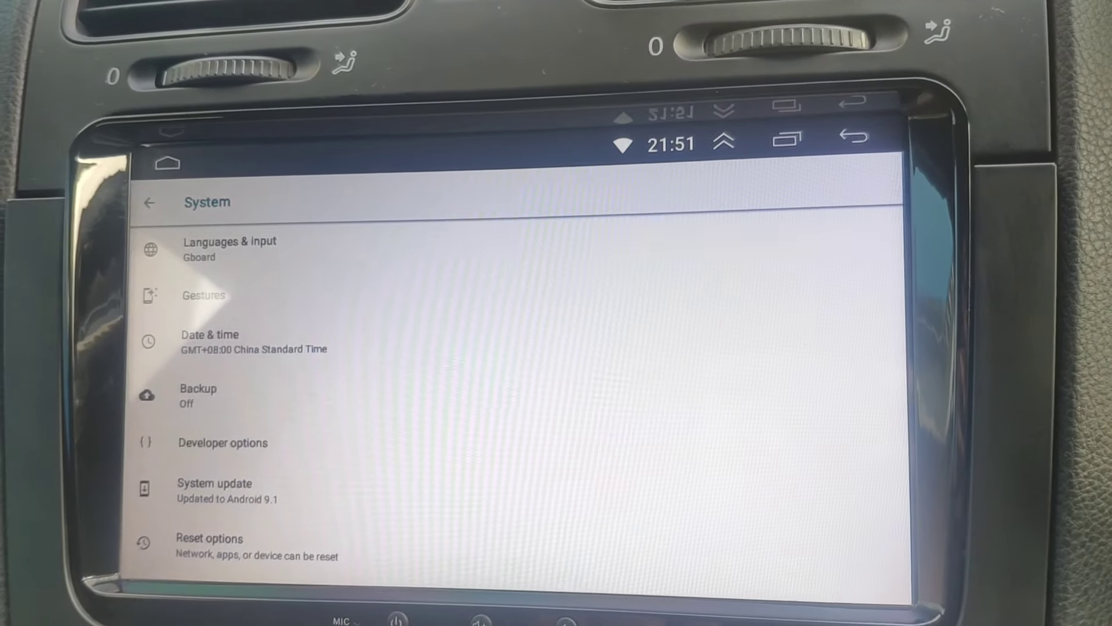
click(222, 442)
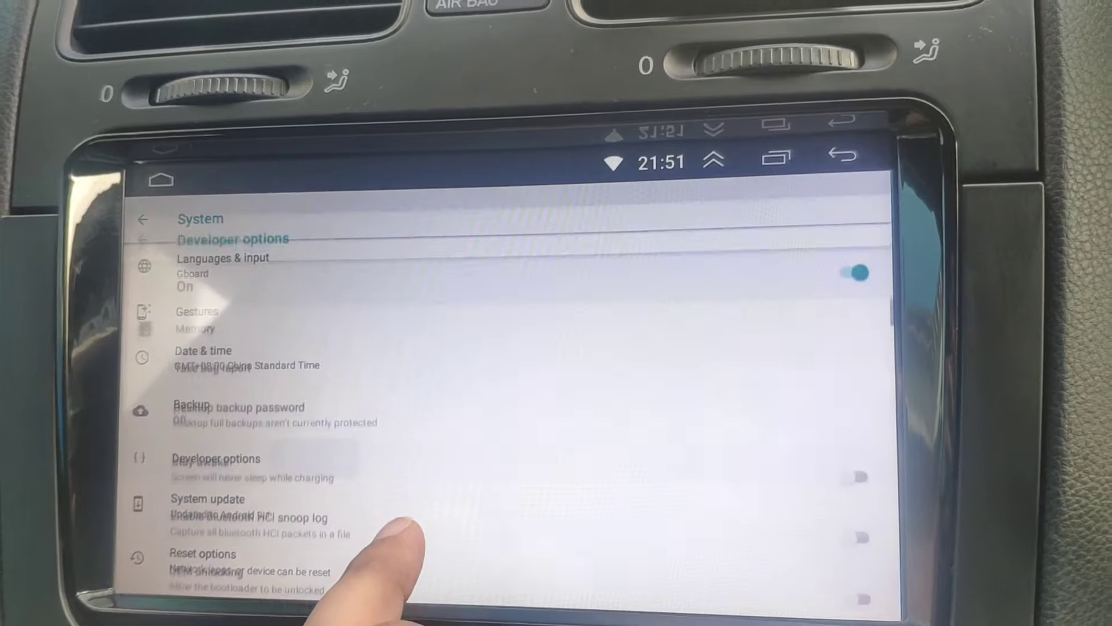
click(215, 458)
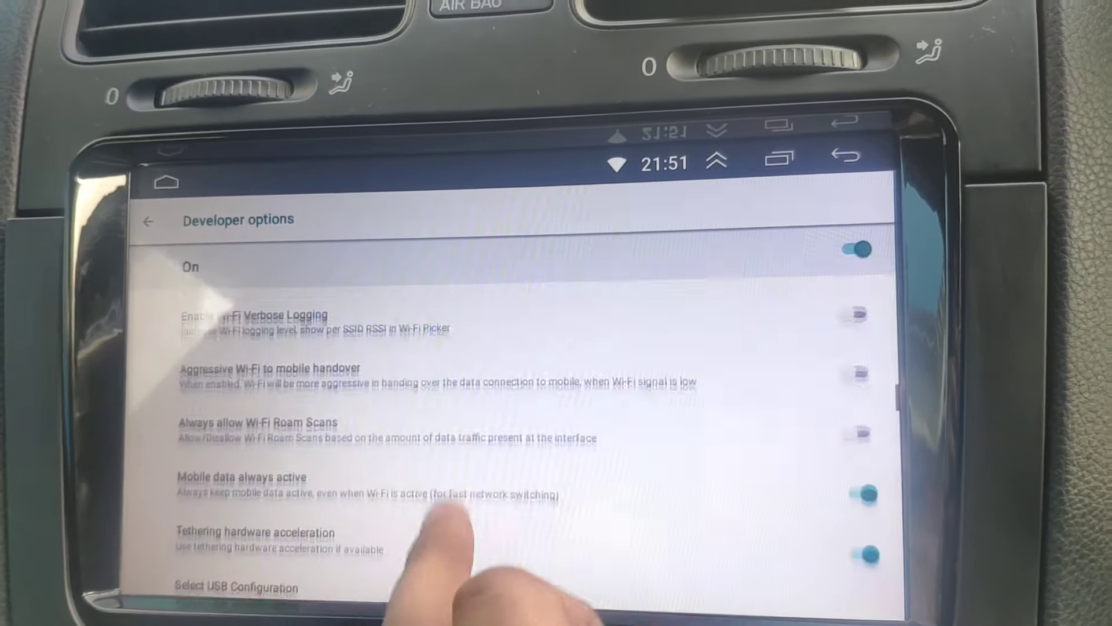
scroll(down, 3)
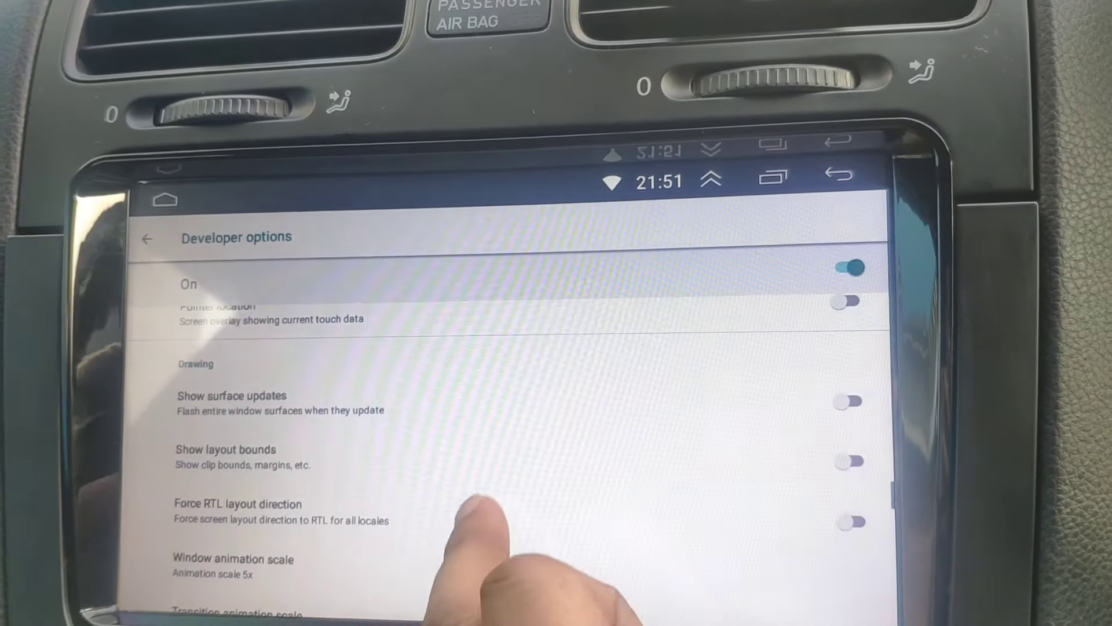
Set Window animation scale to Animation off and open Simulate secondary displays.
click(231, 559)
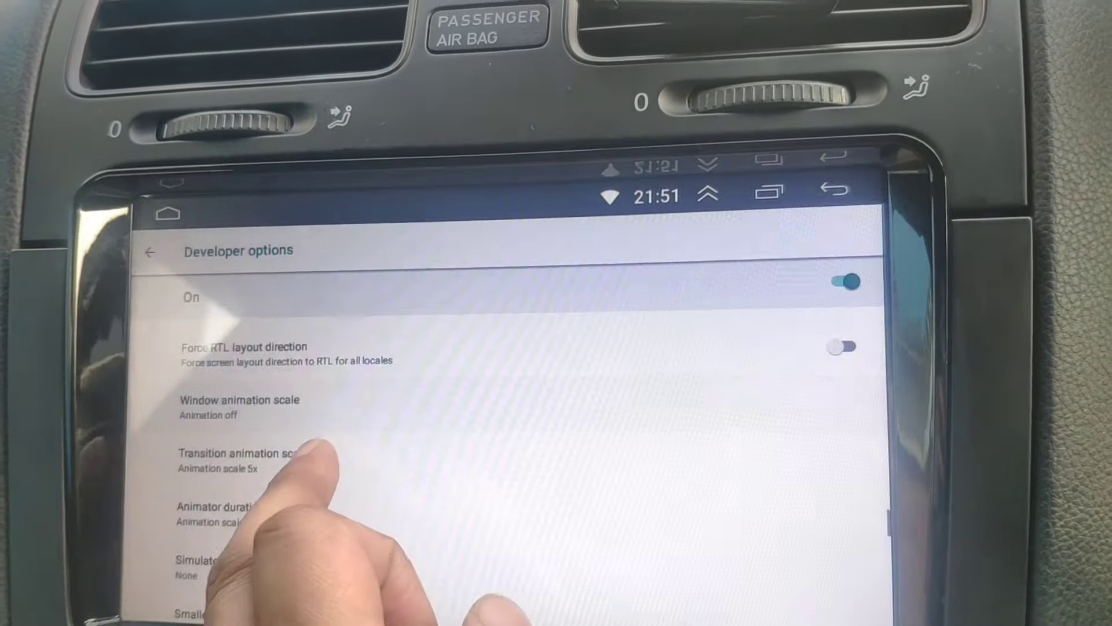
click(227, 560)
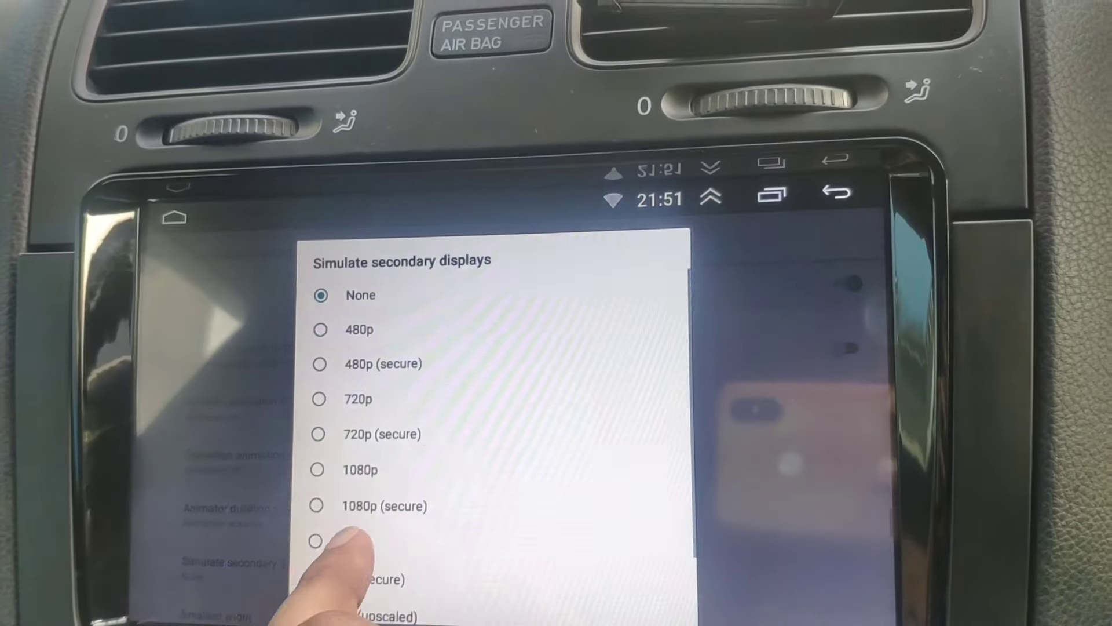